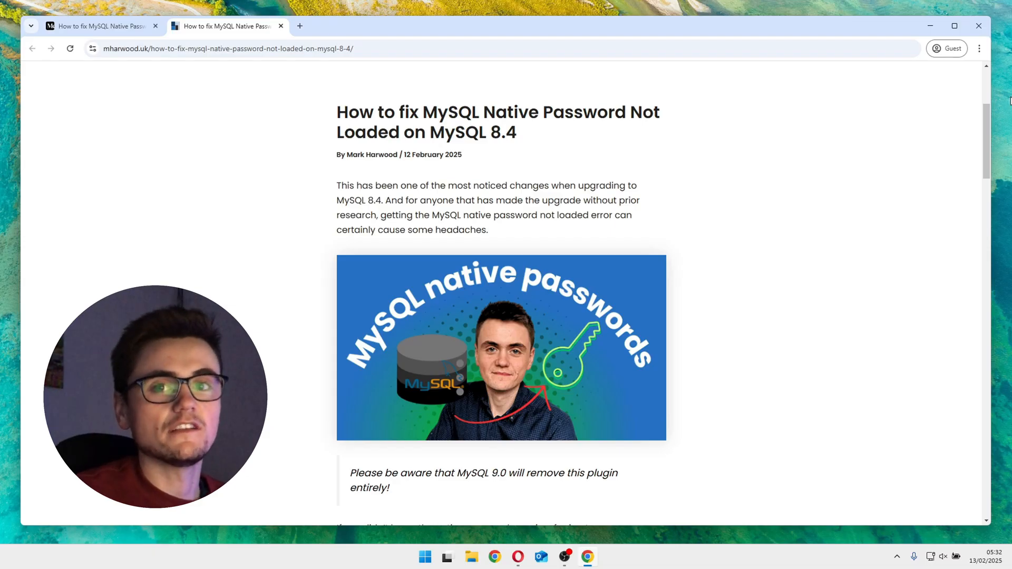
# - Scroll past the header image to the MySQL error examples and the 'How Can We Fix' heading
pyautogui.scroll(-3)
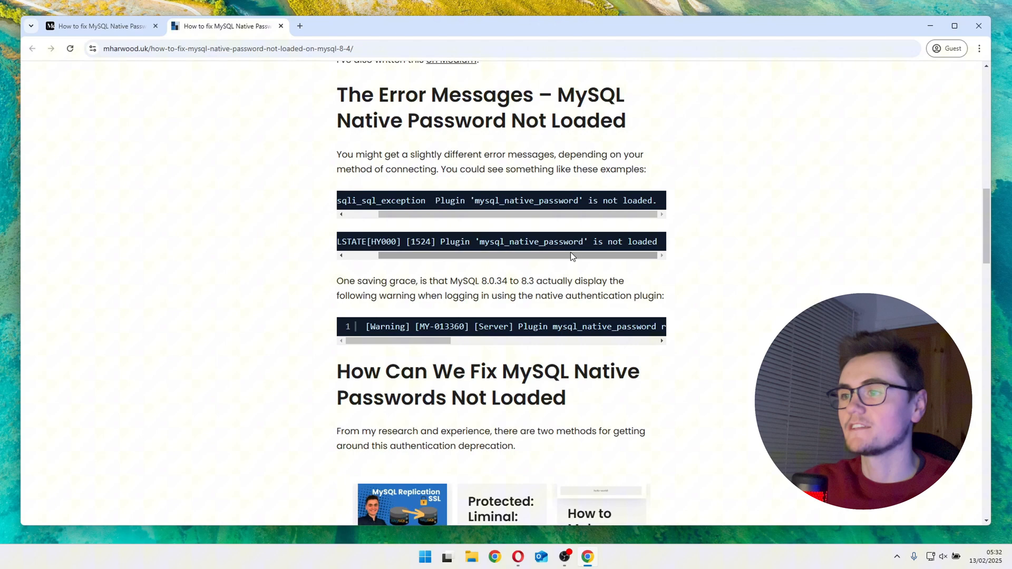
pyautogui.scroll(-3)
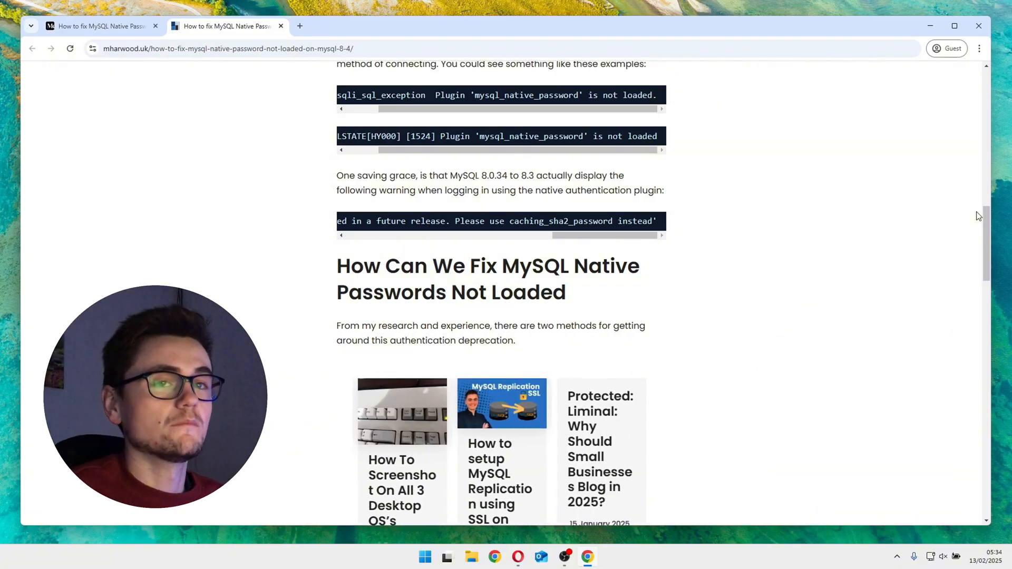
# - Reach the 'Update MySQL Users to caching_sha2_password' section and highlight part of its SELECT user query
pyautogui.scroll(-3)
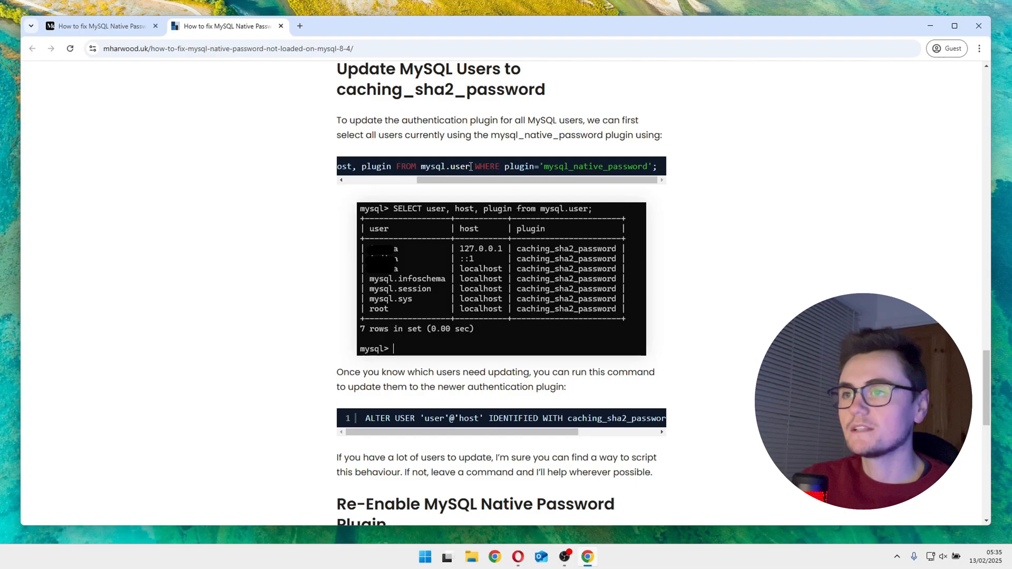
pyautogui.moveTo(474, 166); pyautogui.dragTo(650, 166)
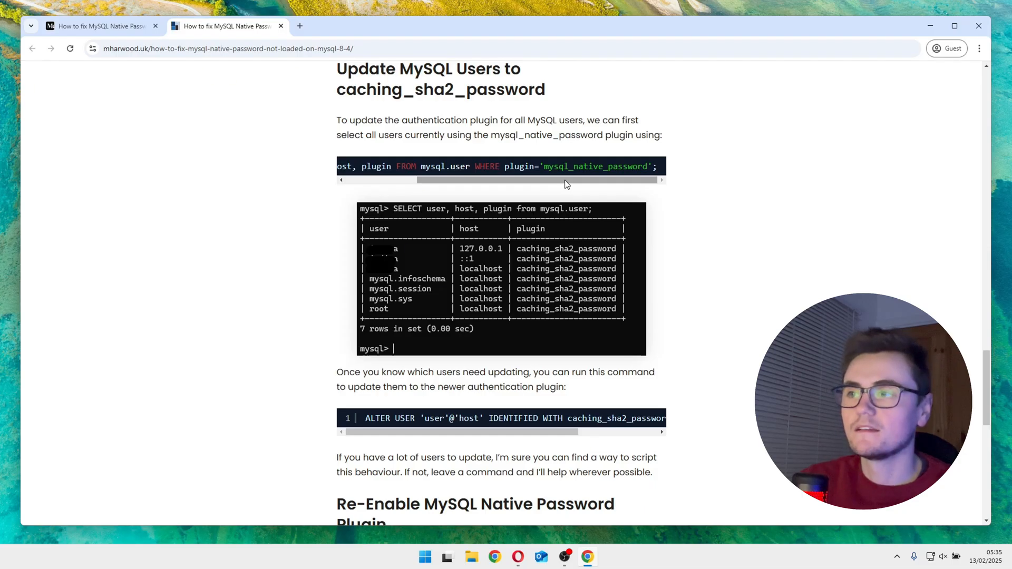
pyautogui.scroll(-3)
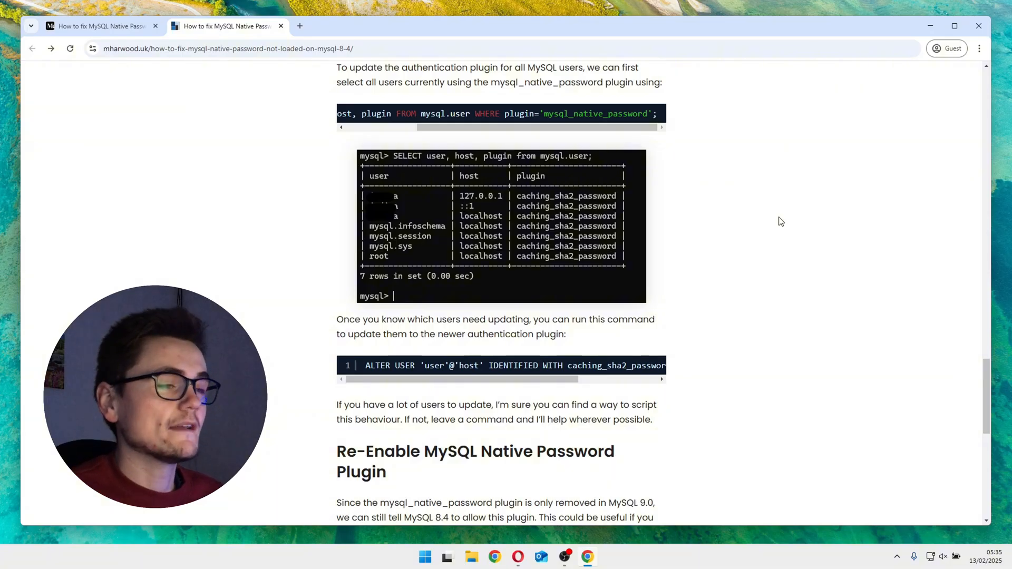
# - Reveal the full ALTER USER command ending BY 'password_here' and the Re-Enable Native Password Plugin heading
pyautogui.scroll(-3)
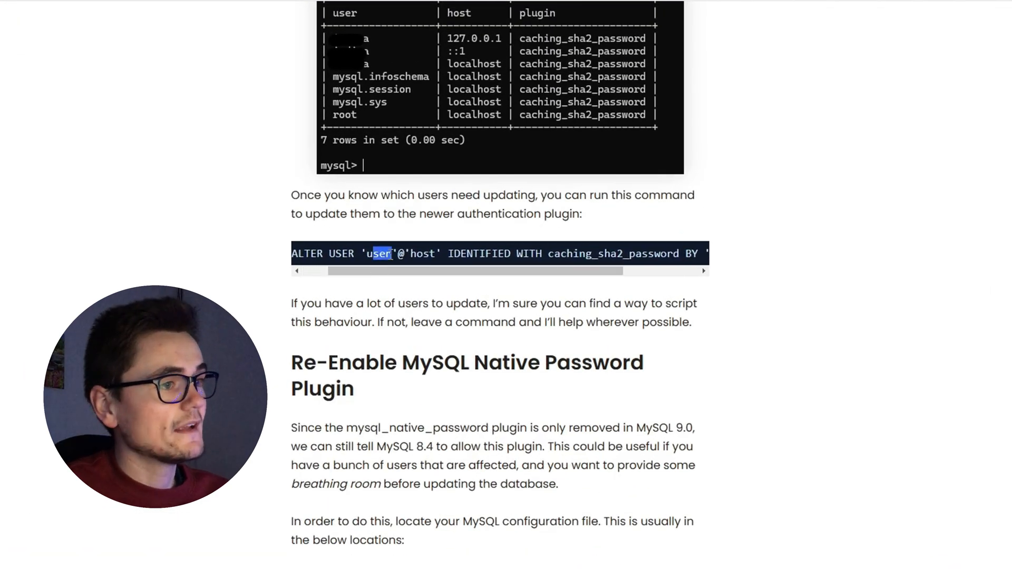
pyautogui.doubleClick(422, 253)
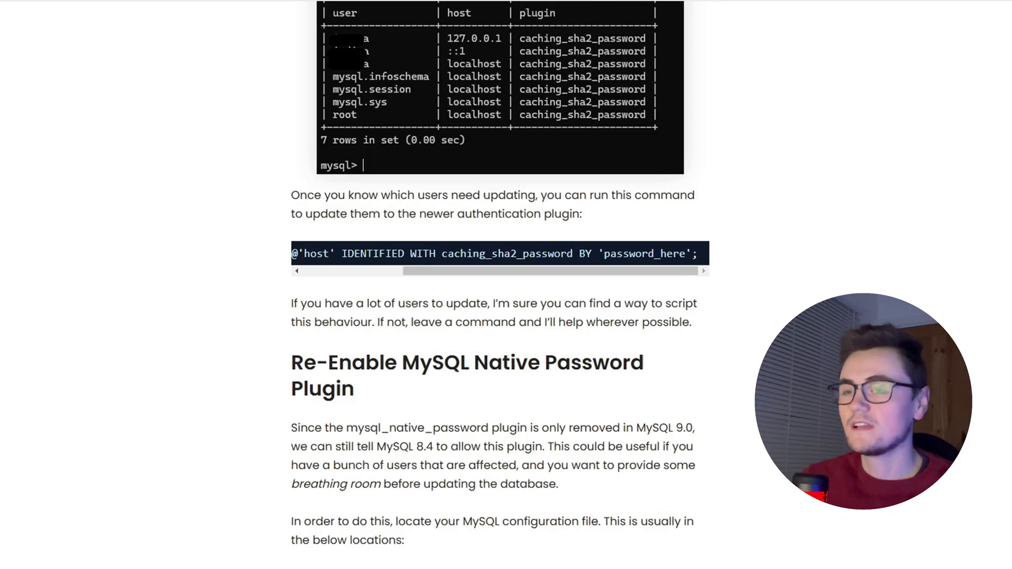
pyautogui.scroll(-3)
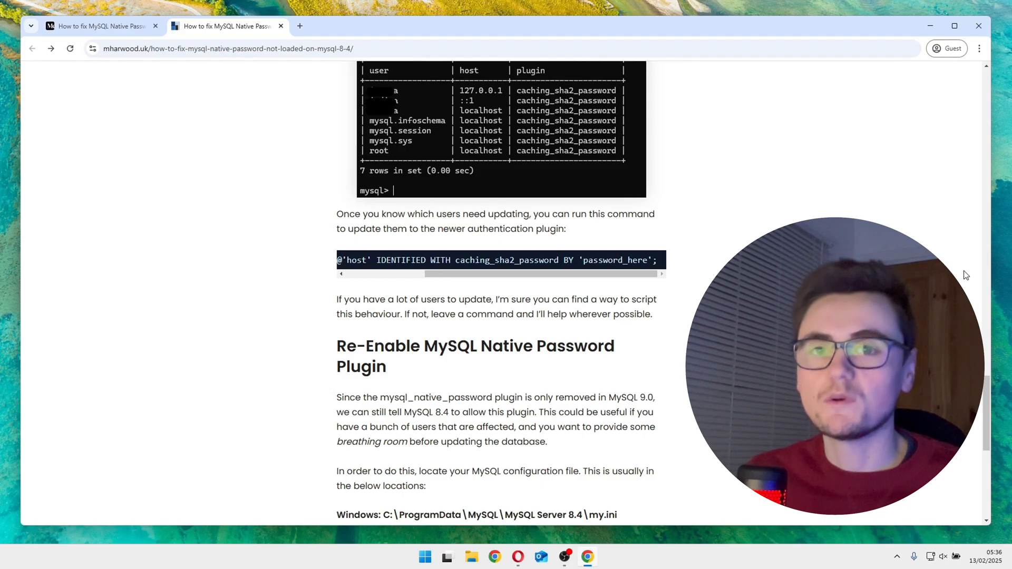
# - Reach the Re-Enable section and highlight the Windows and Ubuntu MySQL config file paths, then clear the selection
pyautogui.scroll(-3)
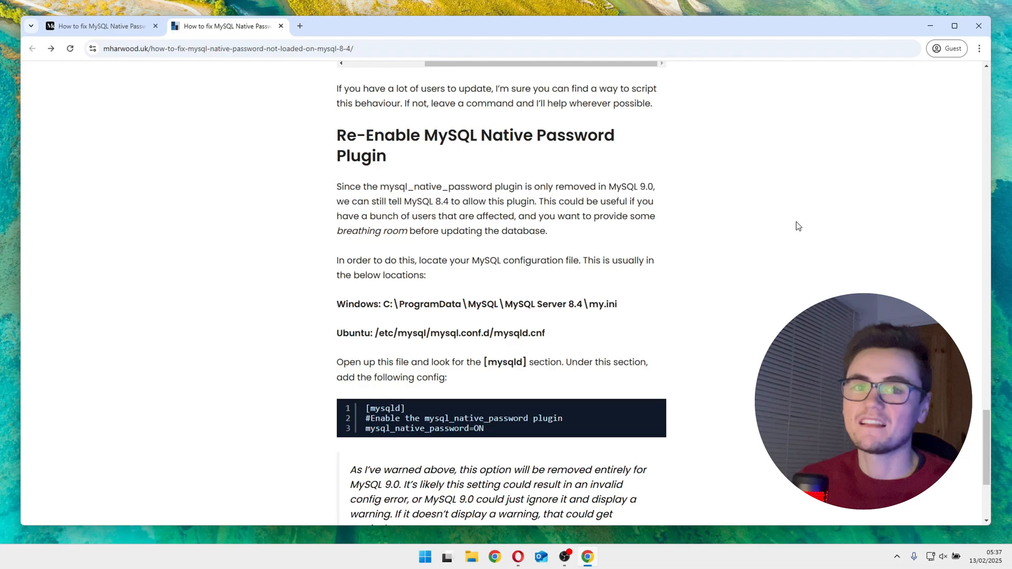
pyautogui.scroll(-3)
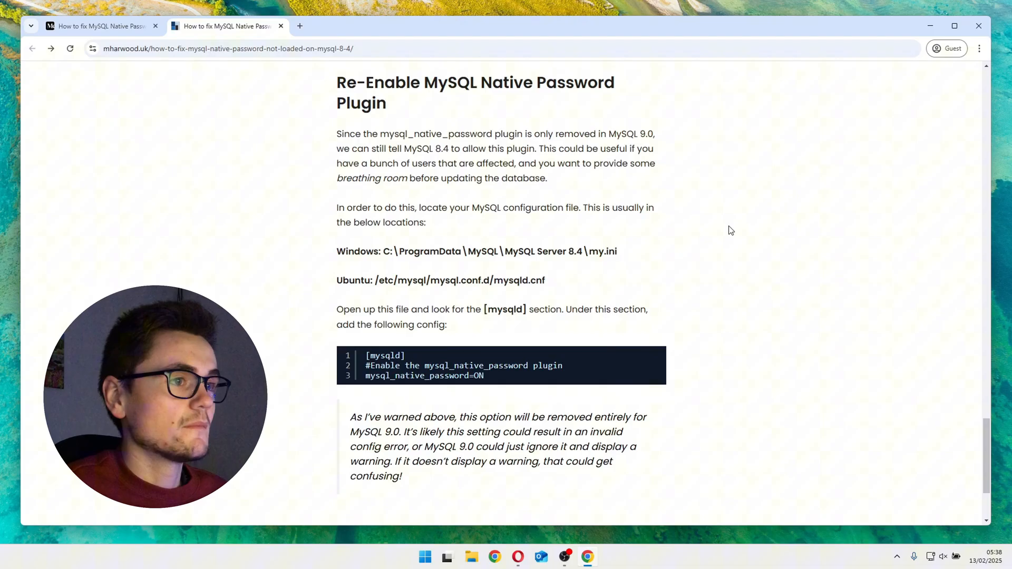
pyautogui.moveTo(398, 252); pyautogui.dragTo(544, 280)
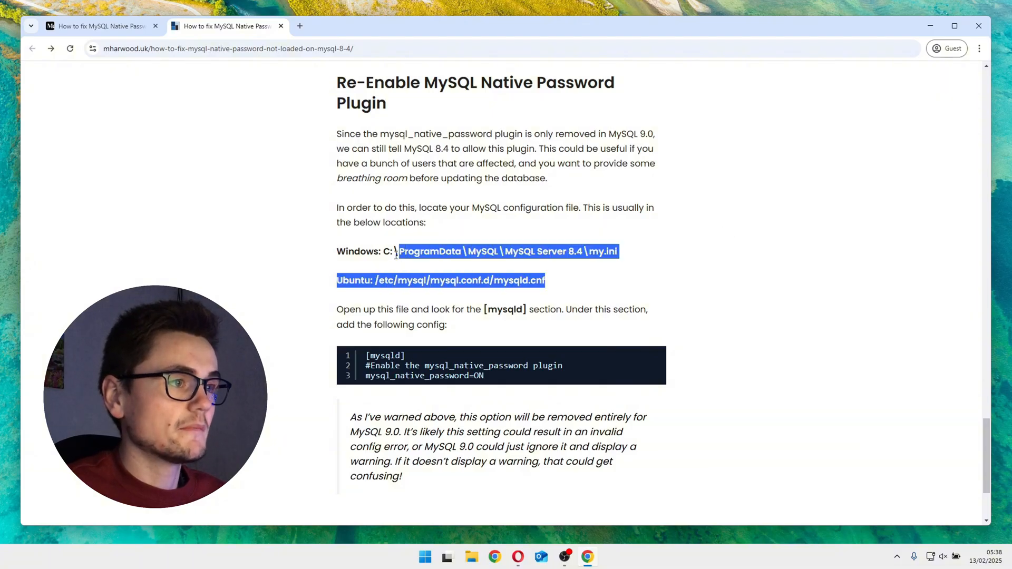
pyautogui.click(642, 286)
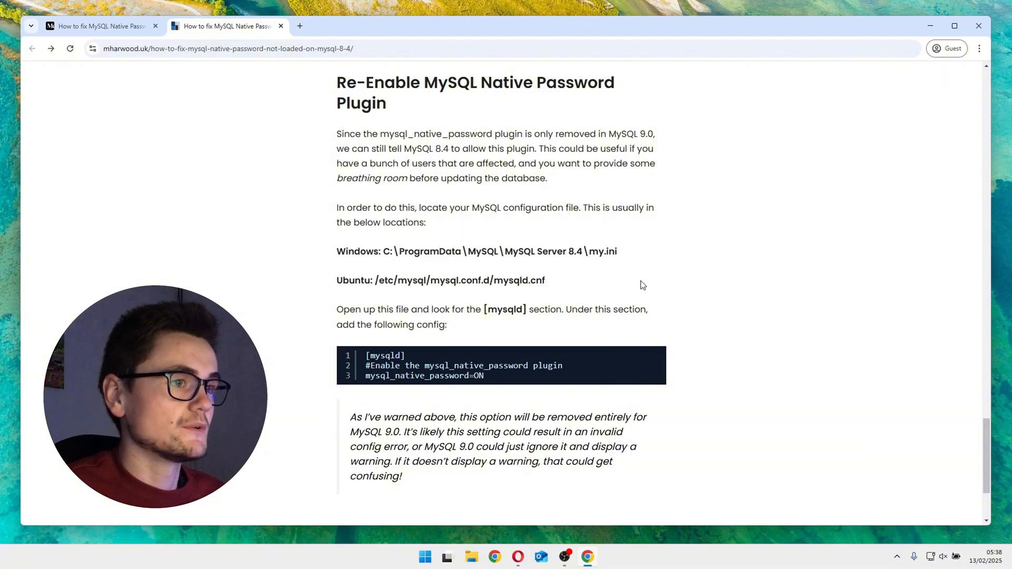
# - Continue to the [mysqld] mysql_native_password=ON snippet and MySQL 9.0 warning at the article's end
pyautogui.scroll(-3)
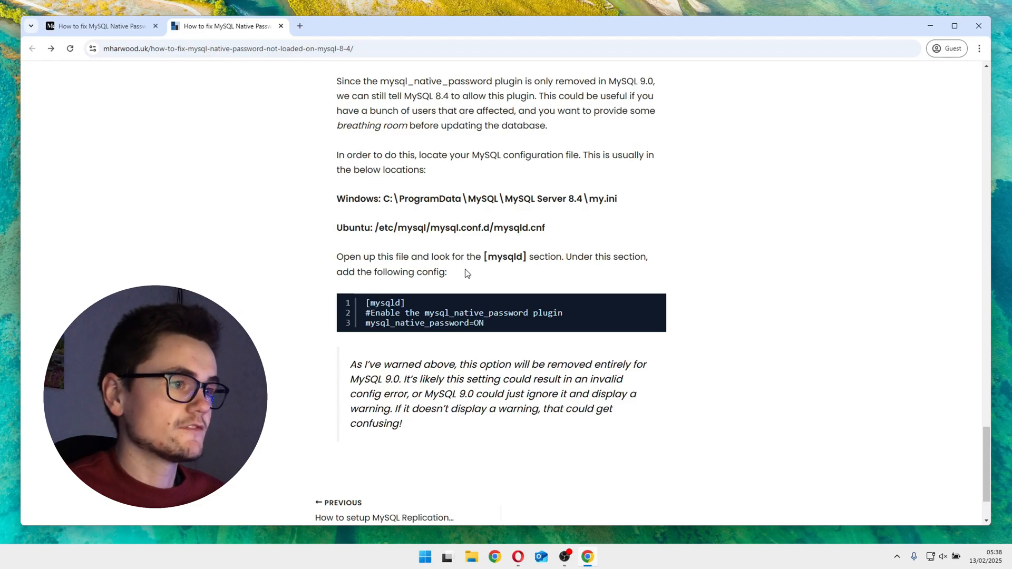
pyautogui.doubleClick(384, 303)
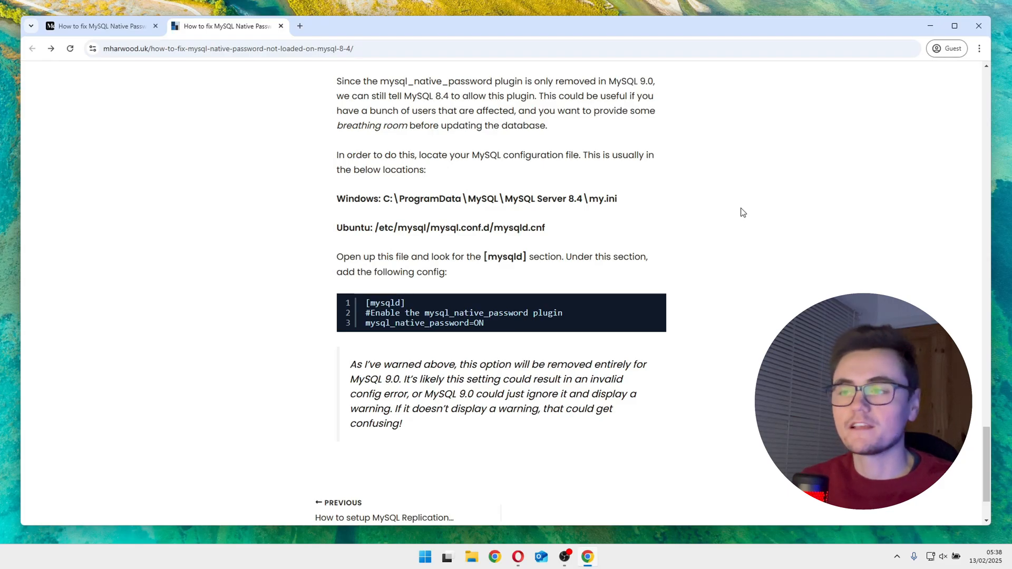
pyautogui.scroll(-3)
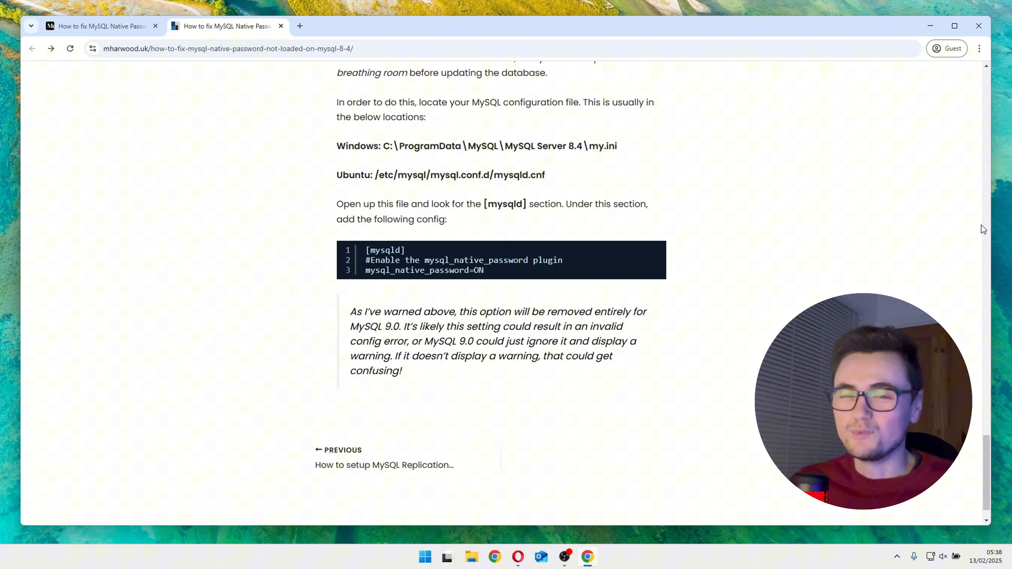